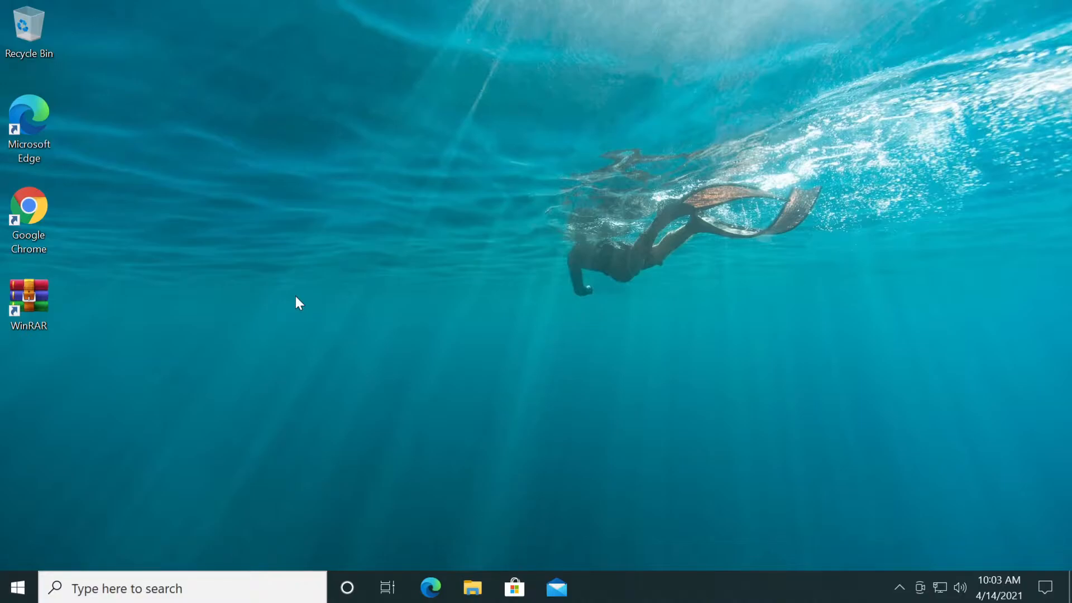
pyautogui.moveTo(445, 279)
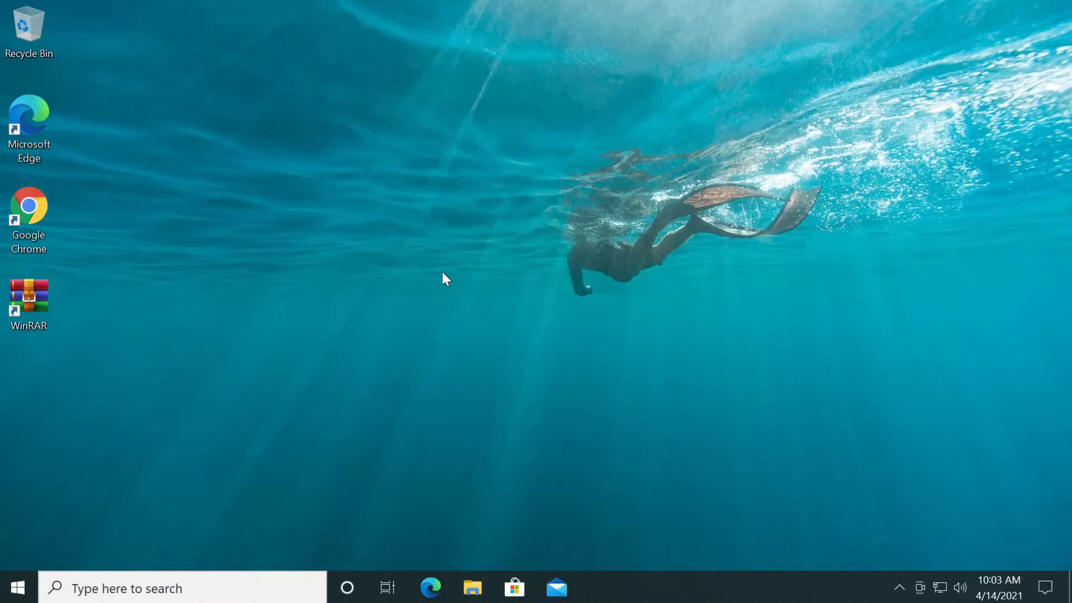
pyautogui.moveTo(450, 263)
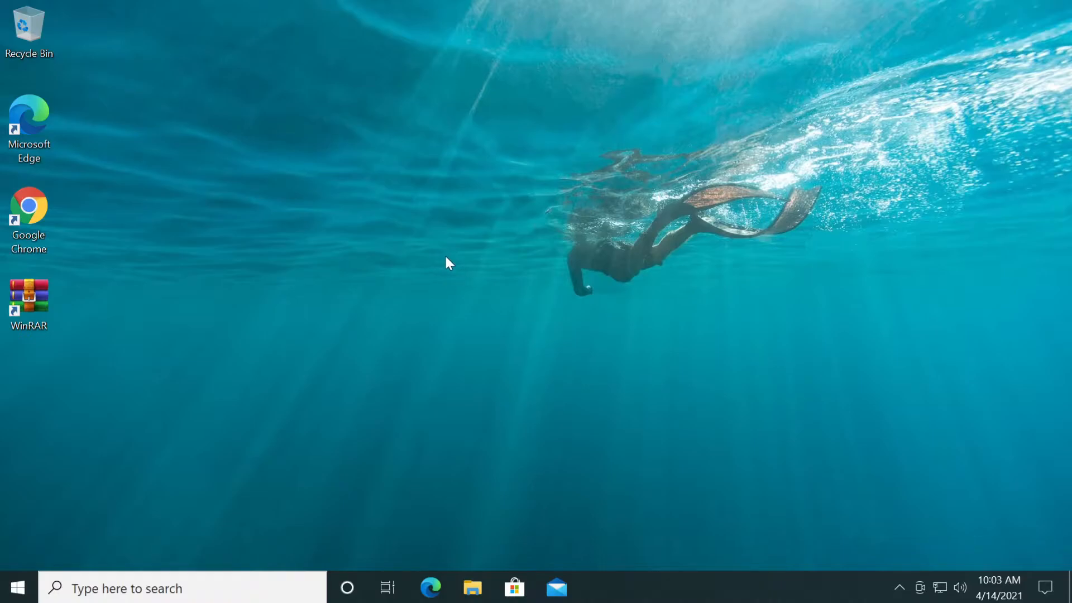
# Bring up Run with Win+R and enter services.msc as the program to launch.
pyautogui.press('win+r')
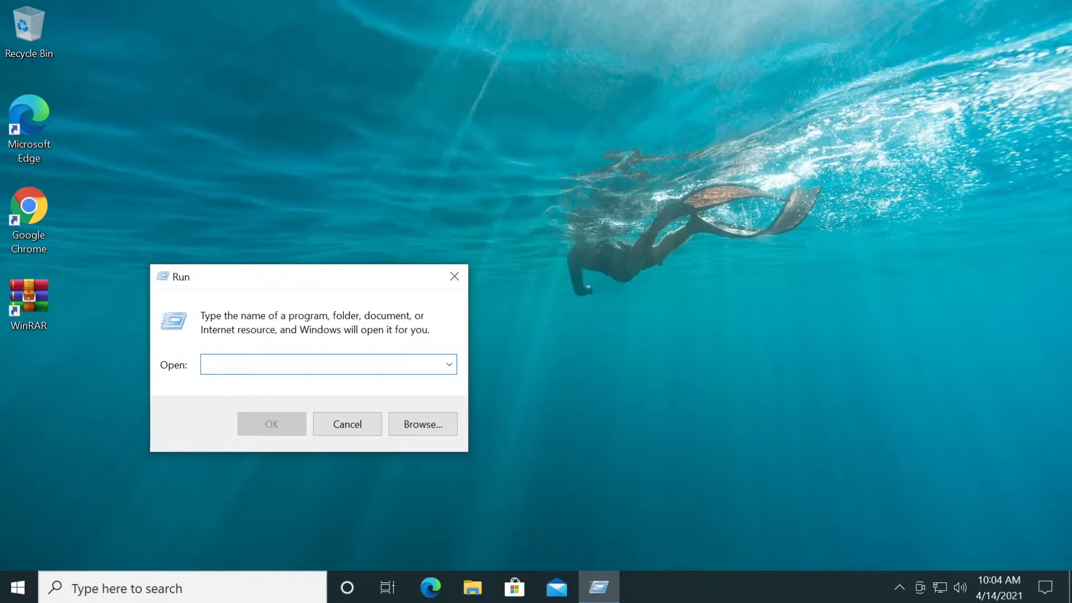
pyautogui.write('s')
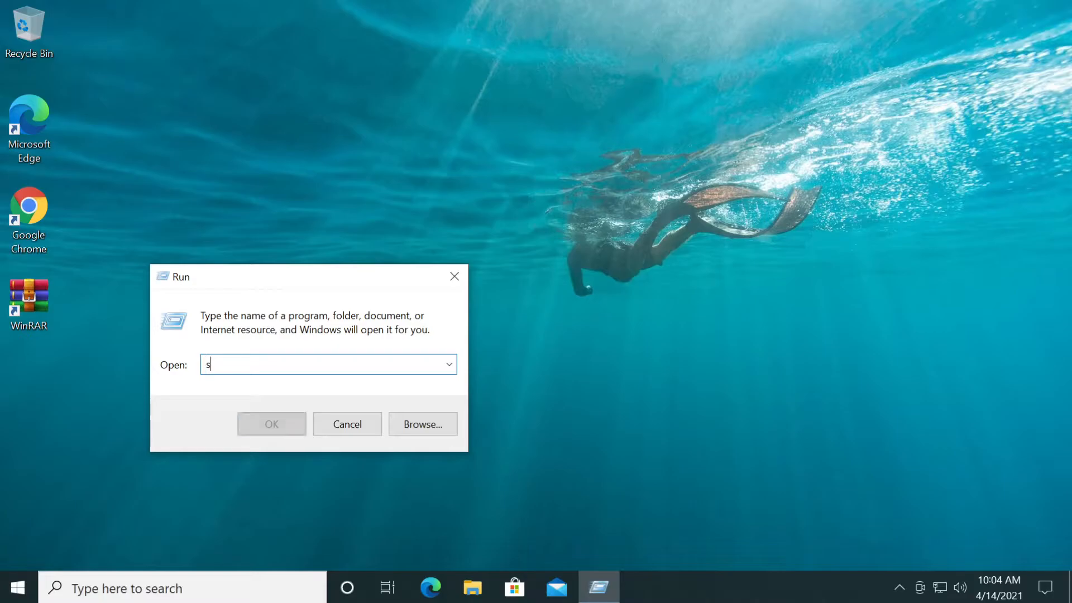
pyautogui.write('ervices.msc')
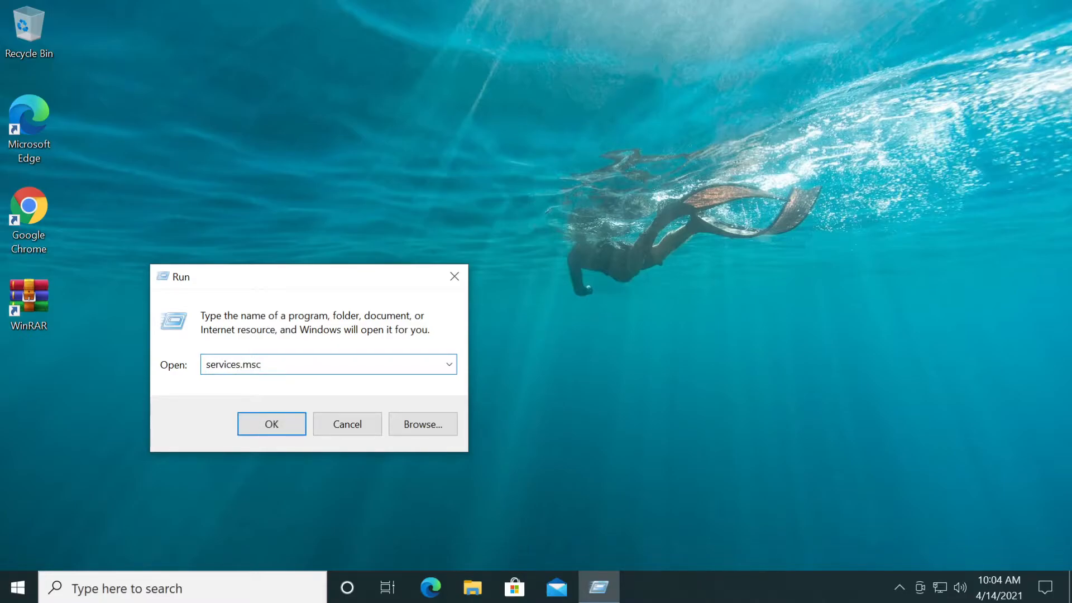
# Launch the Services console and scroll the service list down to Virtual Disk.
pyautogui.click(270, 424)
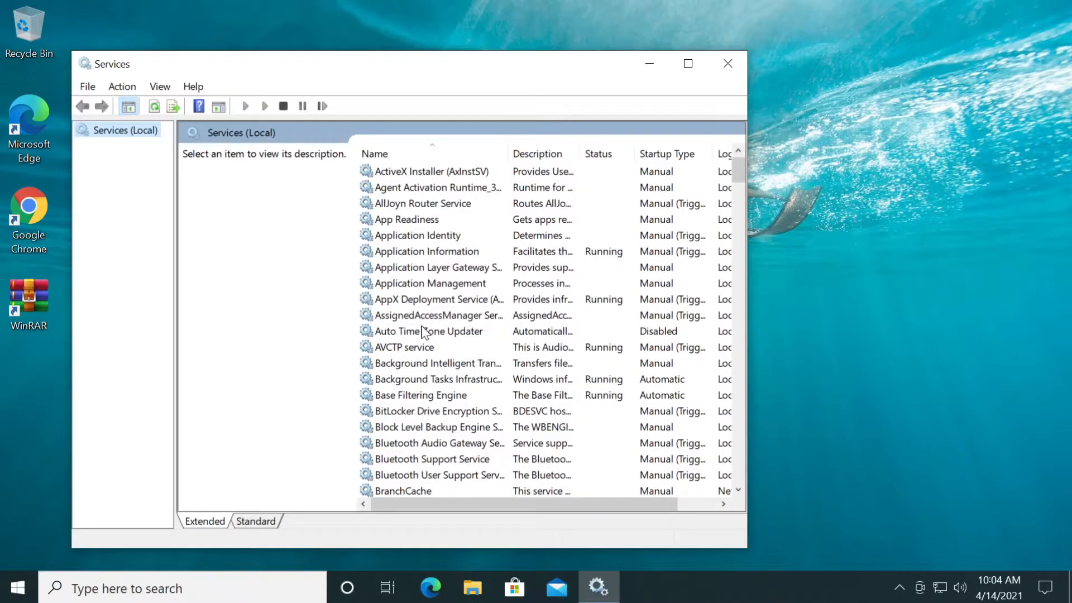
pyautogui.click(438, 315)
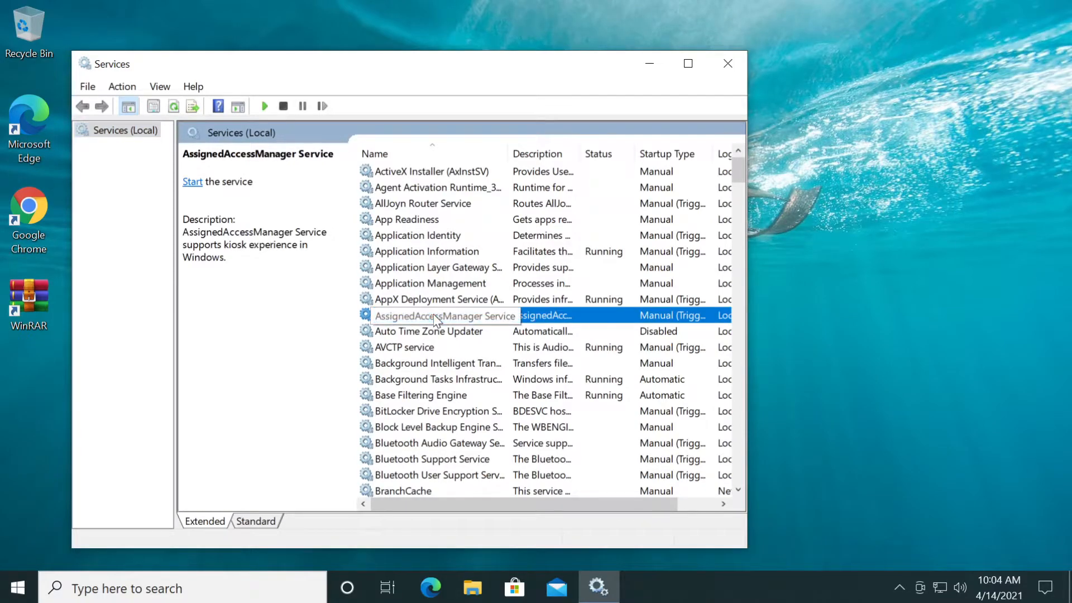
pyautogui.scroll(-3)
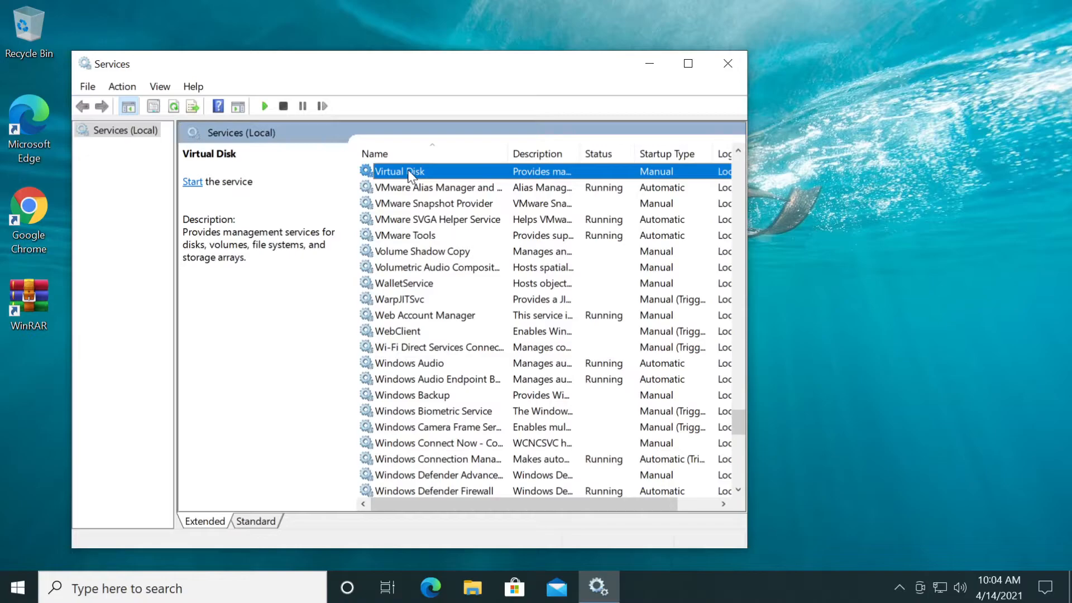
# Start the Virtual Disk service from its Properties dialog and confirm with OK.
pyautogui.doubleClick(400, 170)
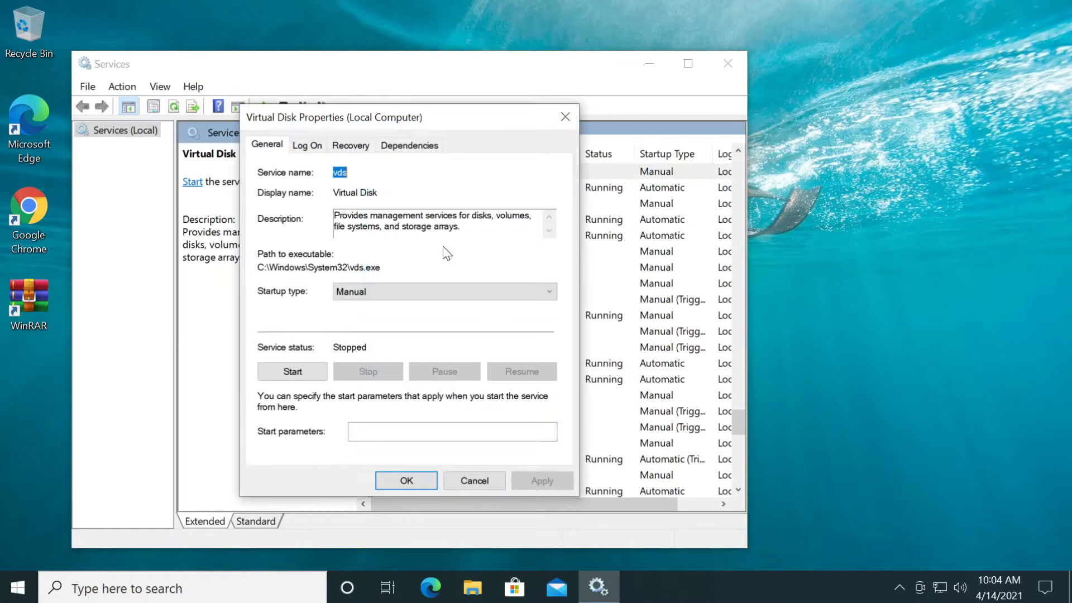
pyautogui.moveTo(322, 349)
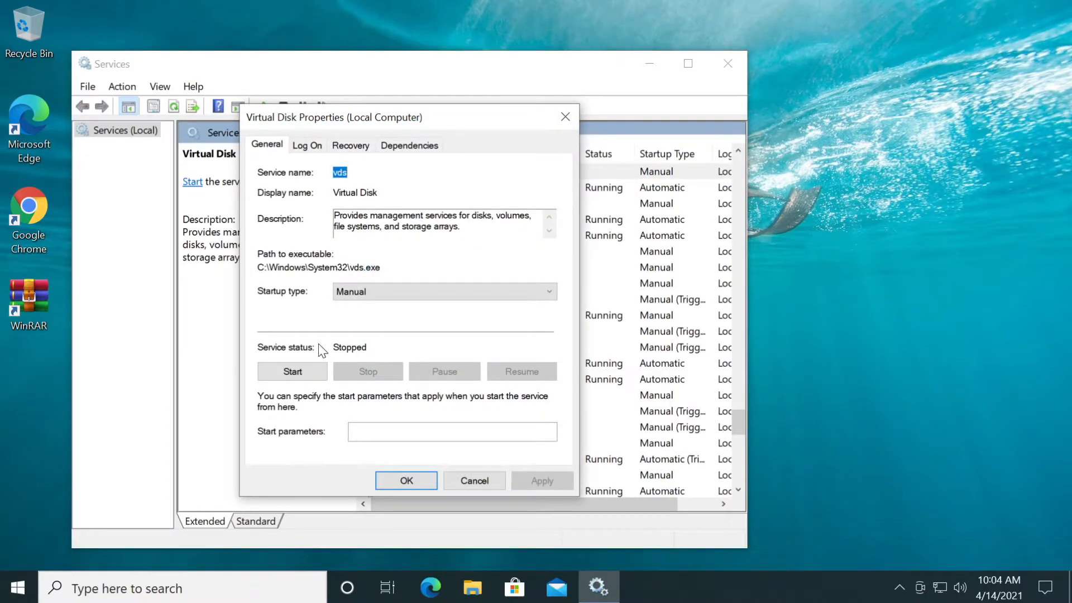
pyautogui.click(291, 371)
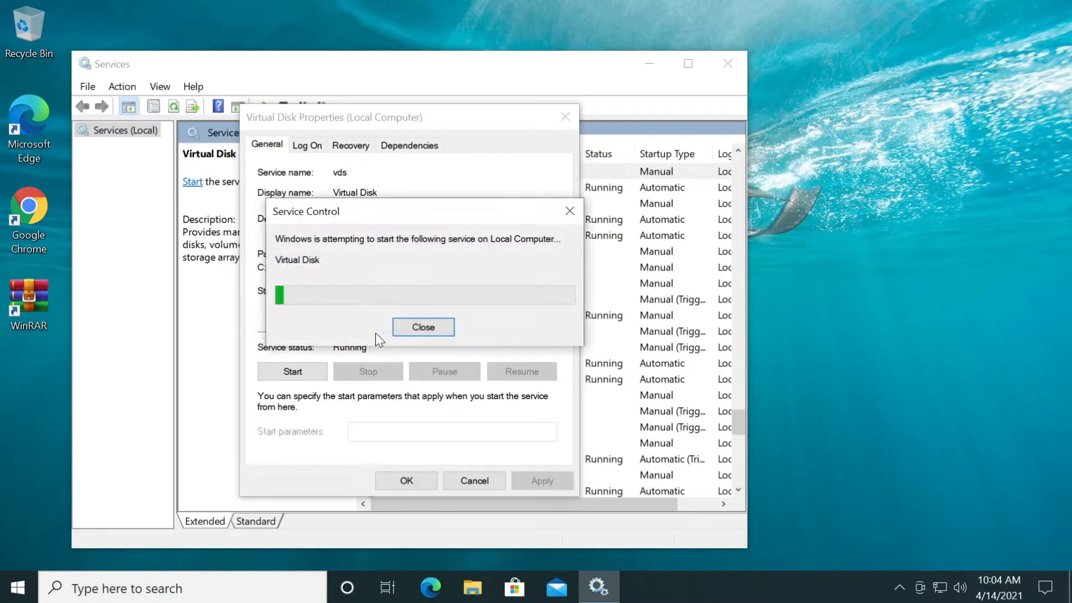
pyautogui.click(422, 327)
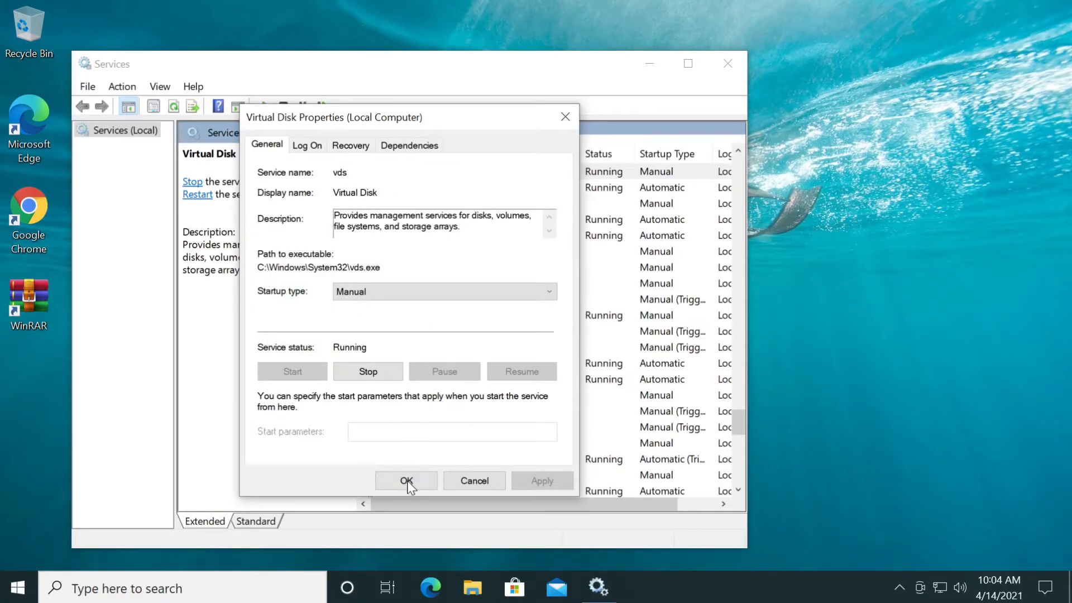
pyautogui.click(406, 480)
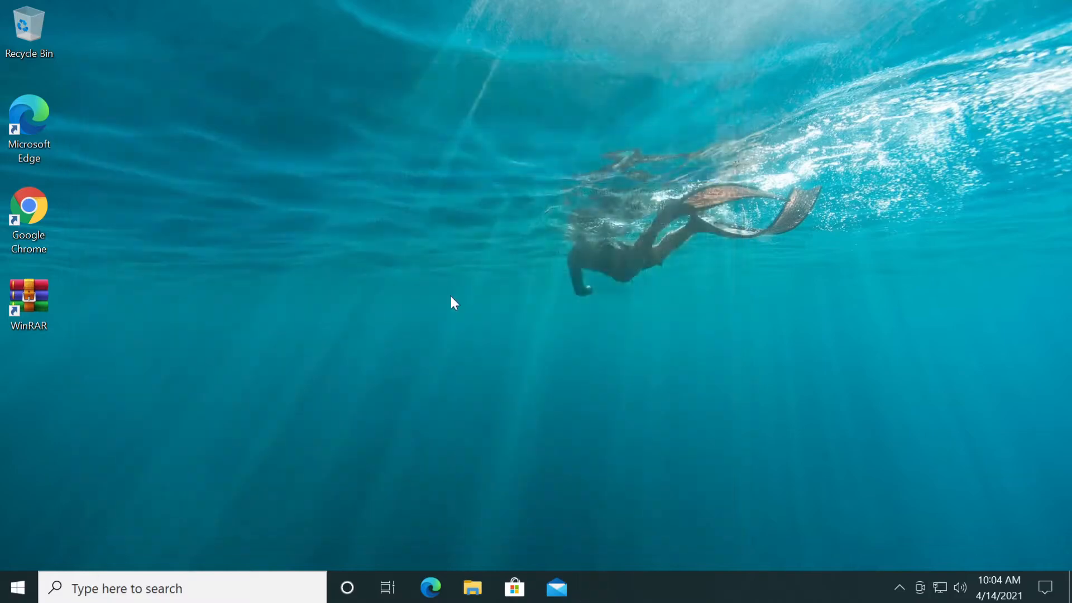
pyautogui.moveTo(425, 327)
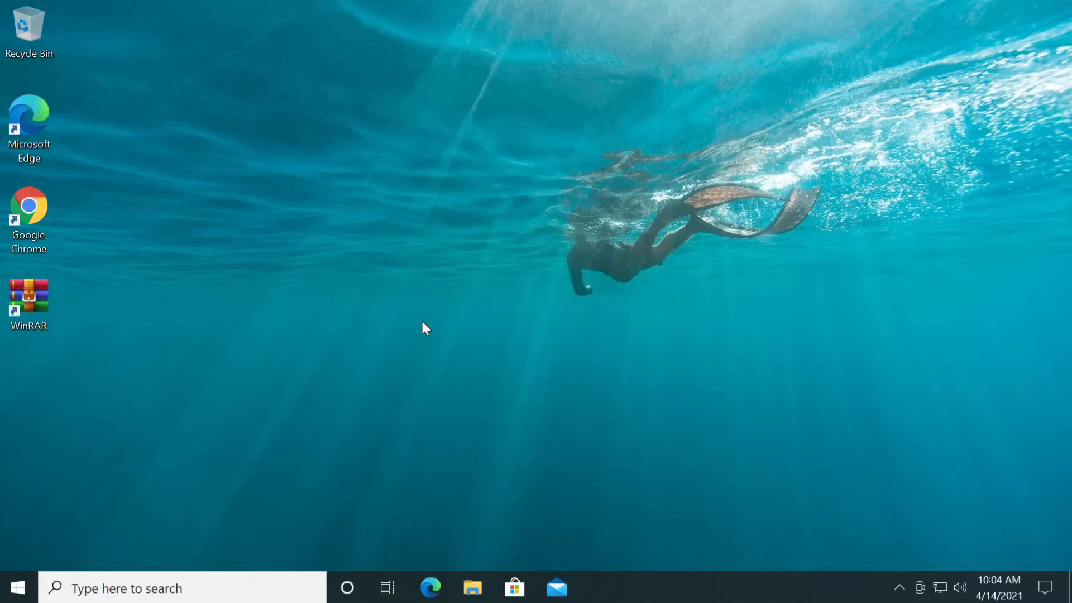
pyautogui.moveTo(447, 294)
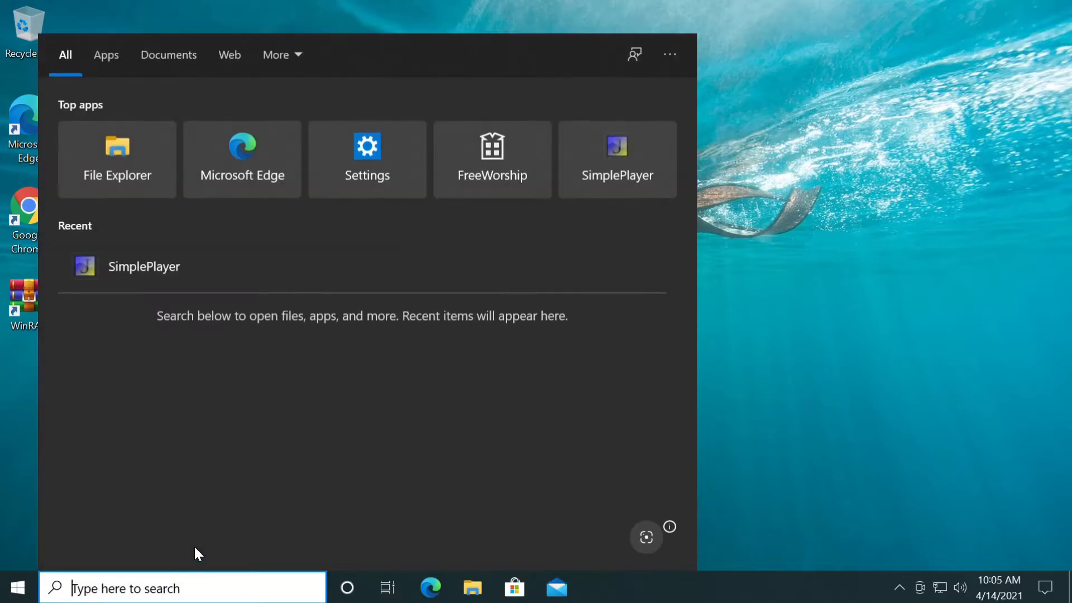
# Search for cmd, run Command Prompt as administrator and allow it in User Account Control.
pyautogui.write('cmd')
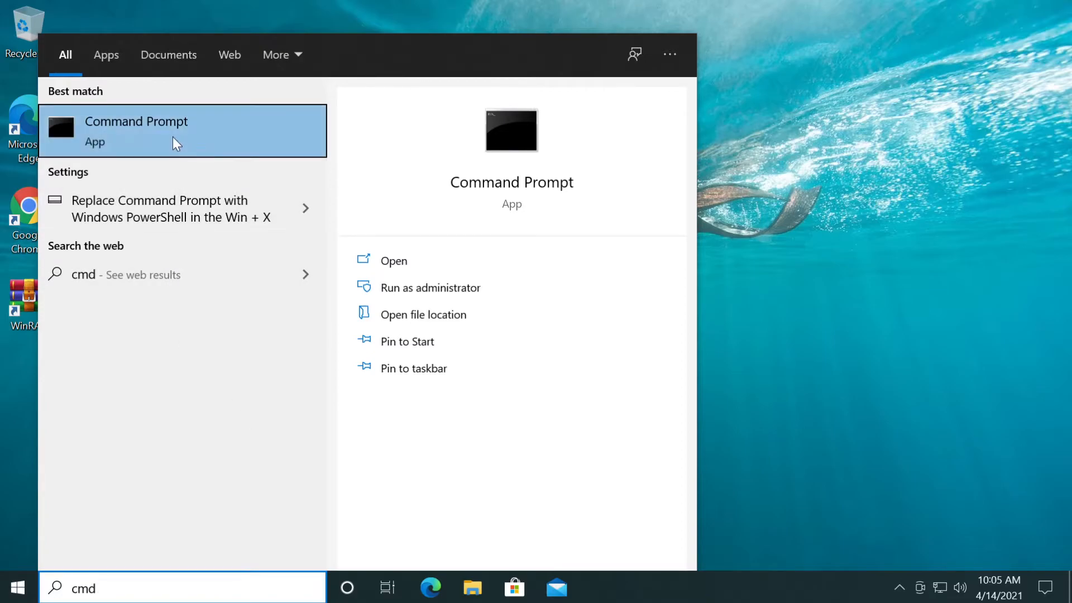
pyautogui.click(430, 287)
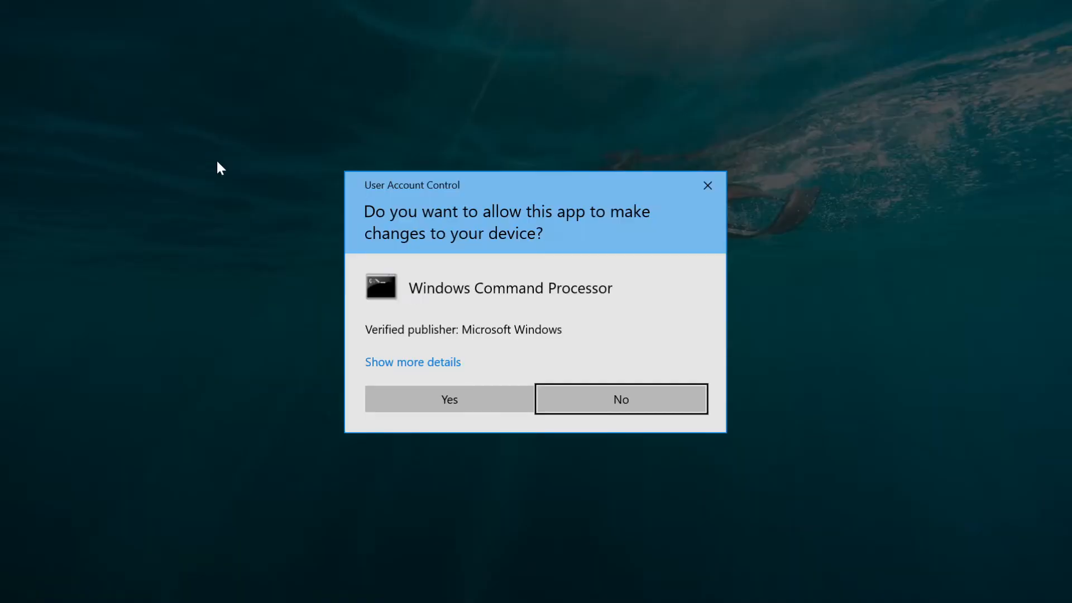
pyautogui.click(449, 399)
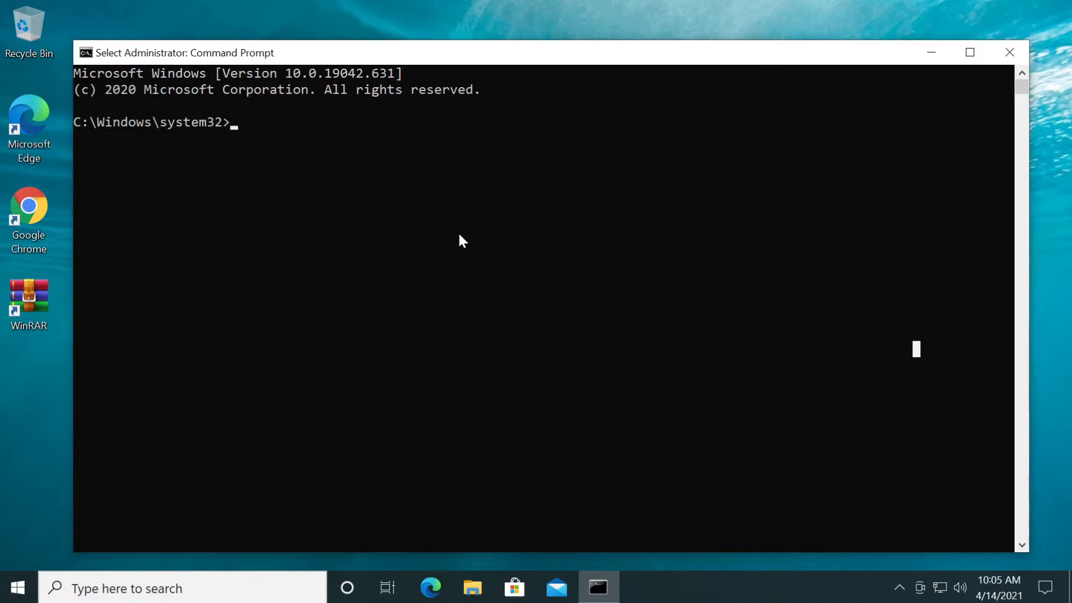
# Start diskpart and run automount to report that automatic mounting is enabled.
pyautogui.write('diskpart')
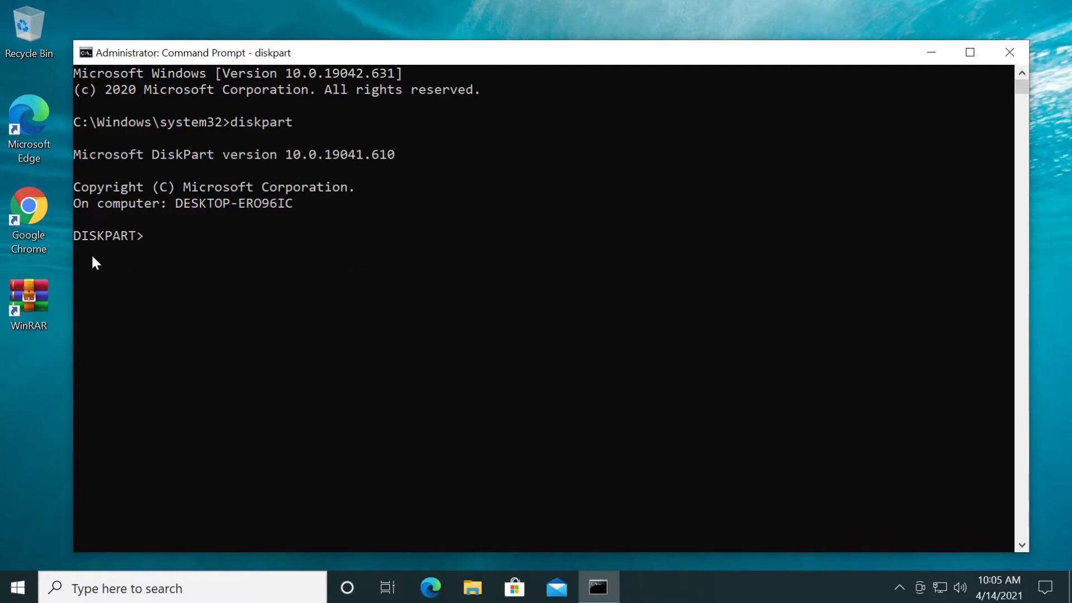
pyautogui.moveTo(237, 273)
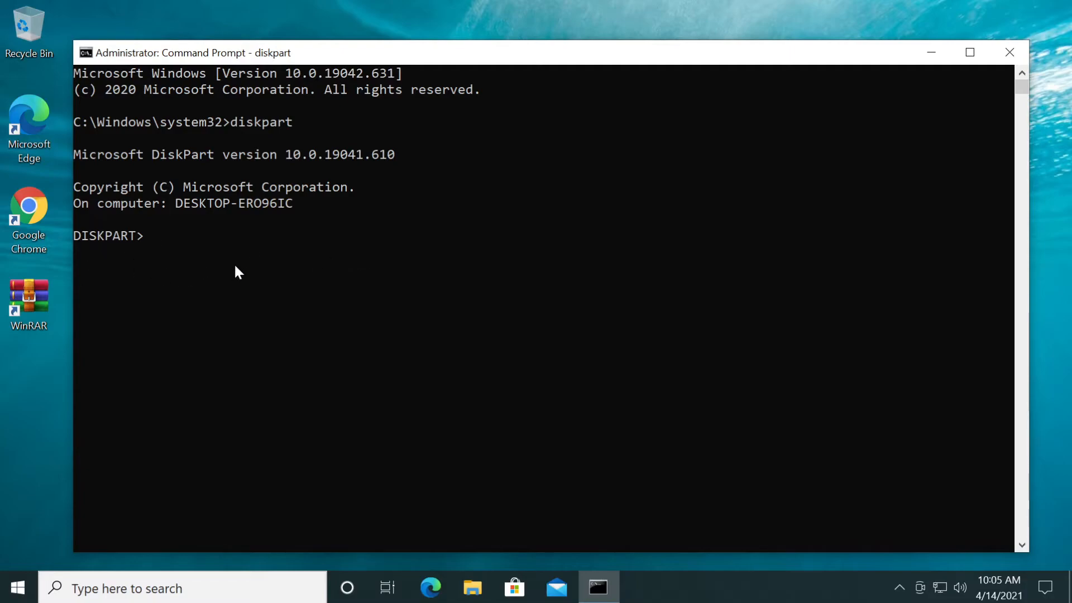
pyautogui.write('auto')
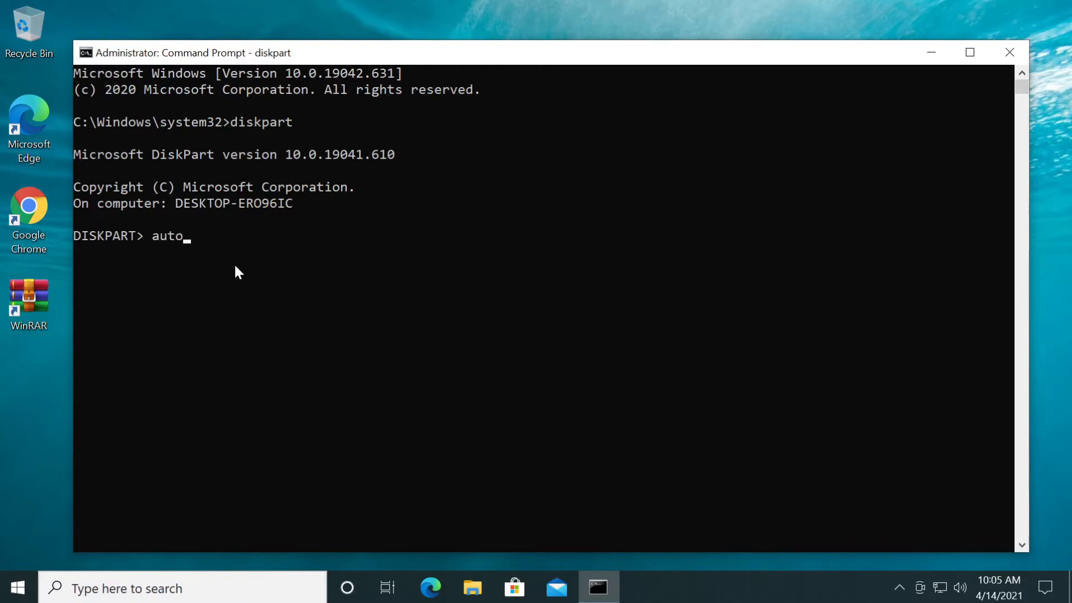
pyautogui.write('mount')
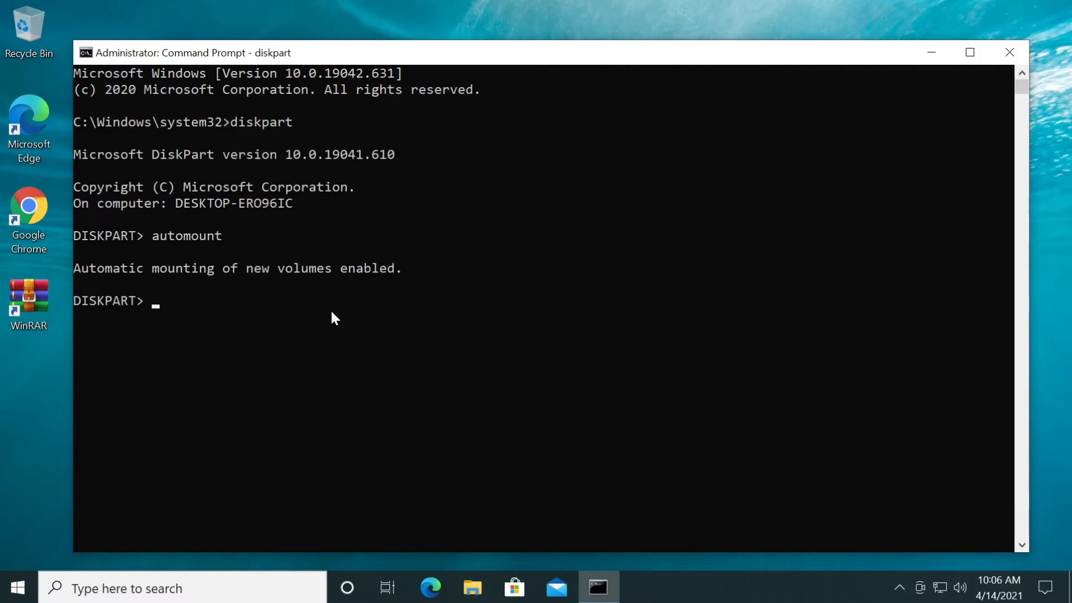
# Run automount enable and automount scrub, then exit DiskPart back to the system32 prompt.
pyautogui.write('automount enable')
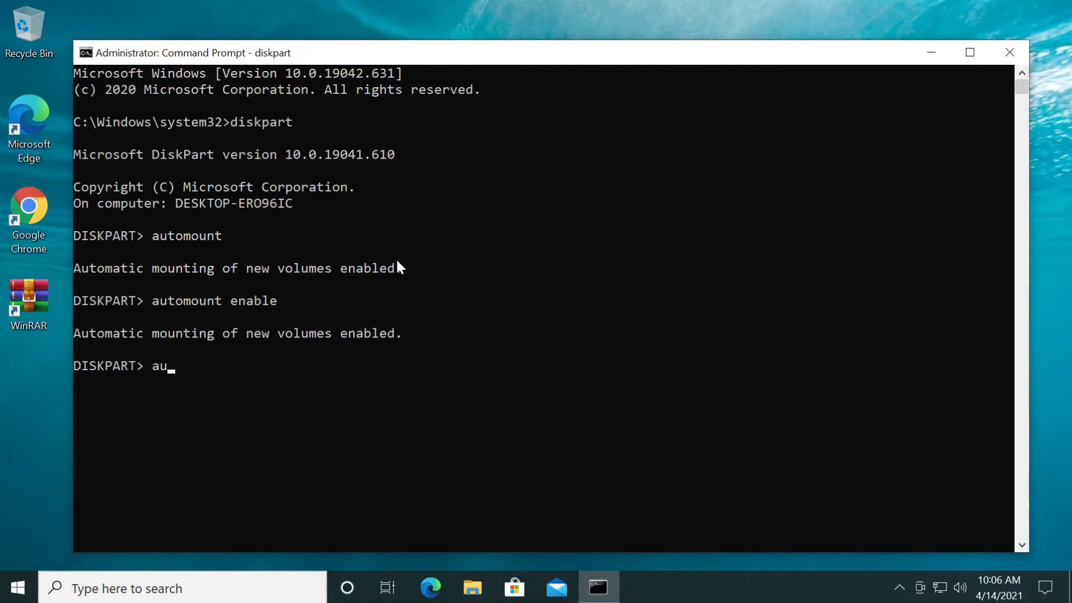
pyautogui.write('tomount scrub')
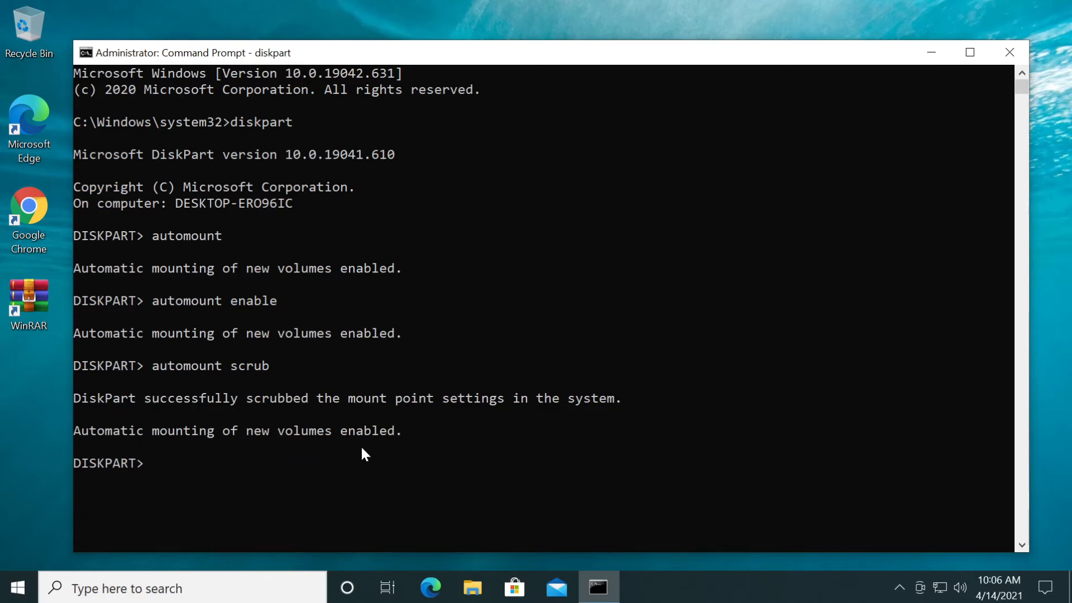
pyautogui.write('exit')
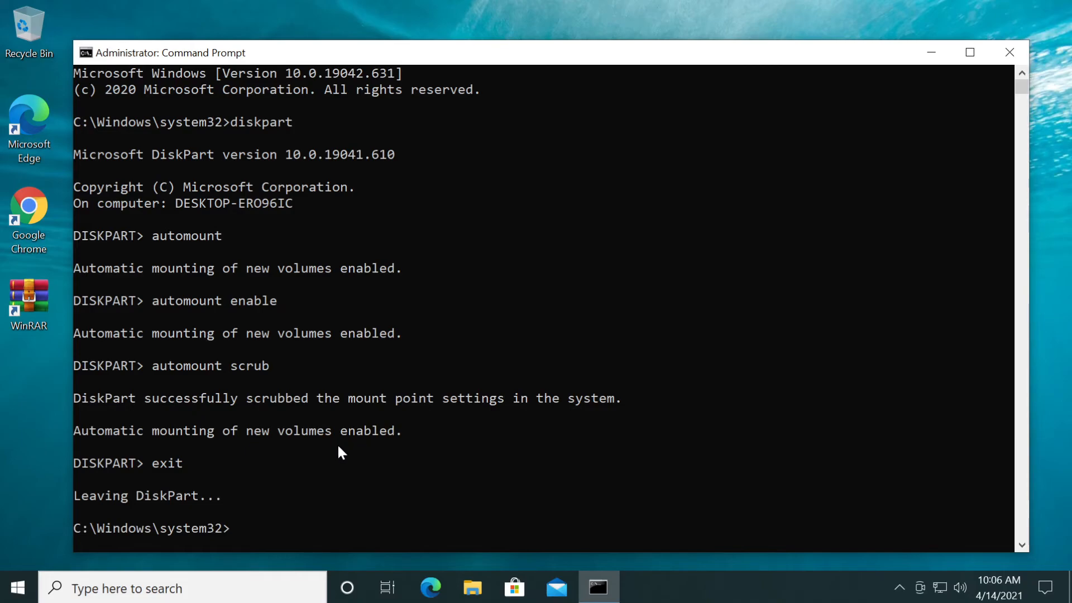
pyautogui.moveTo(887, 113)
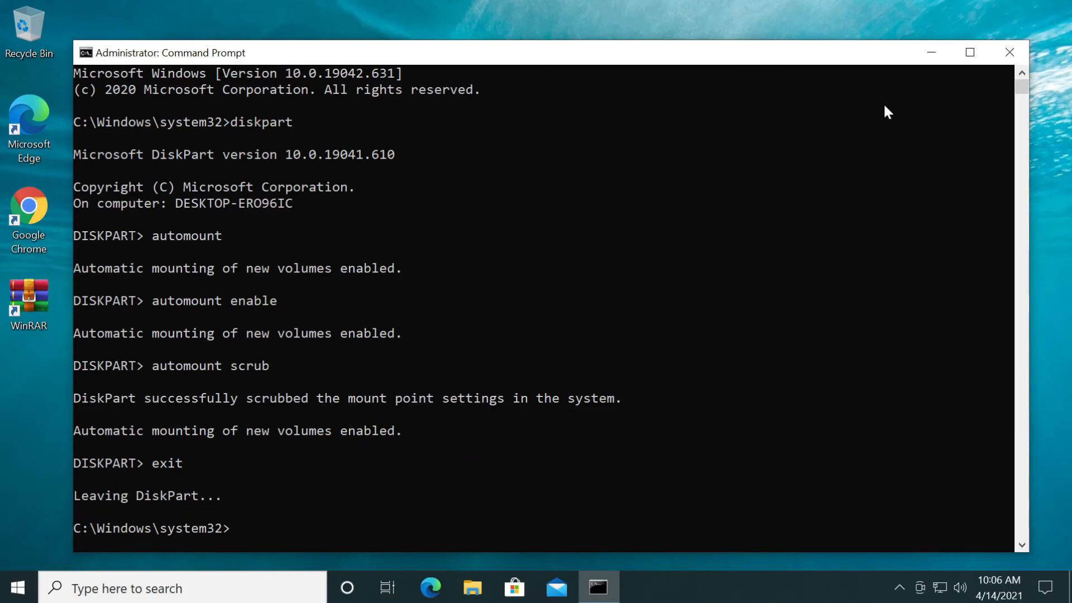
pyautogui.click(1009, 52)
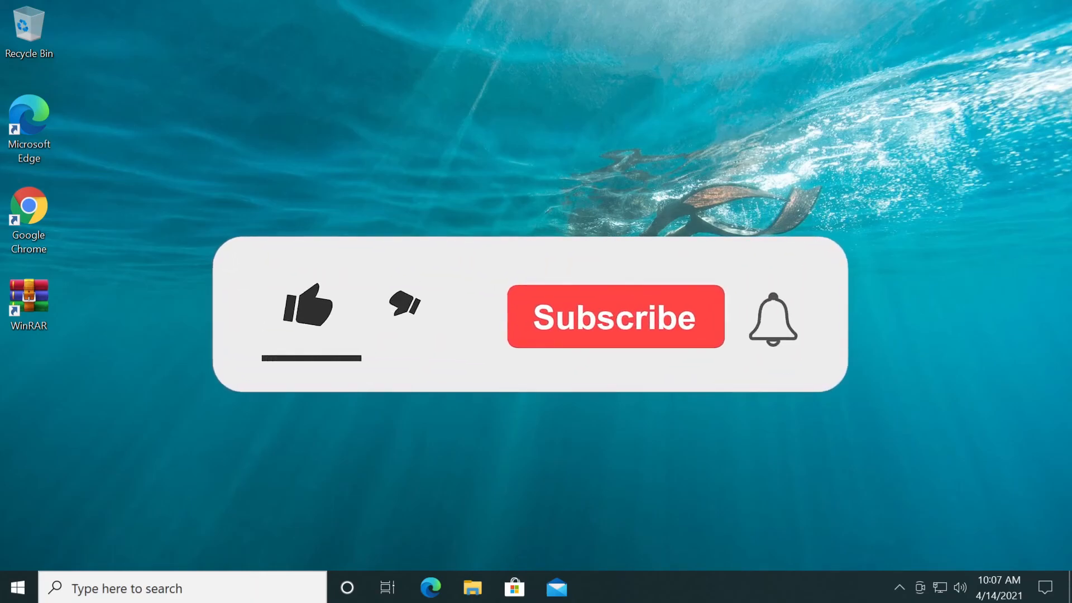
pyautogui.click(309, 308)
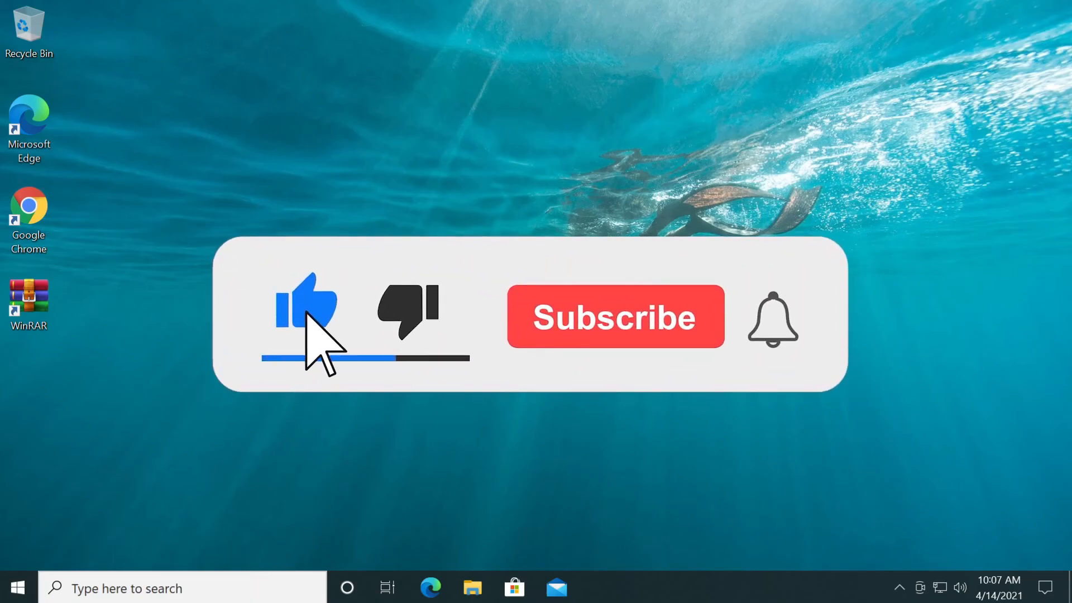
pyautogui.click(614, 316)
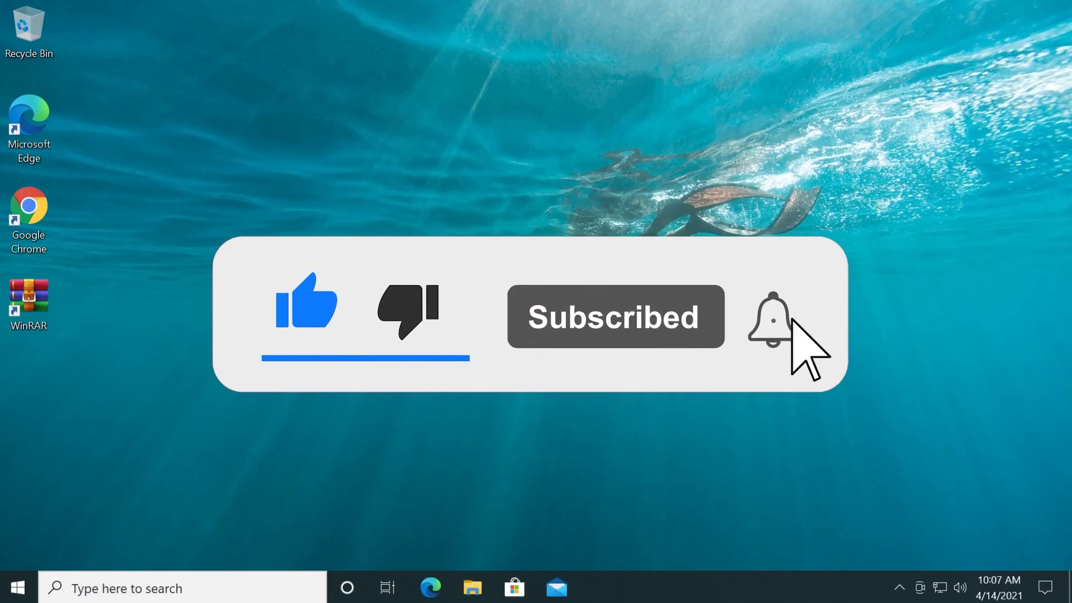
pyautogui.click(772, 318)
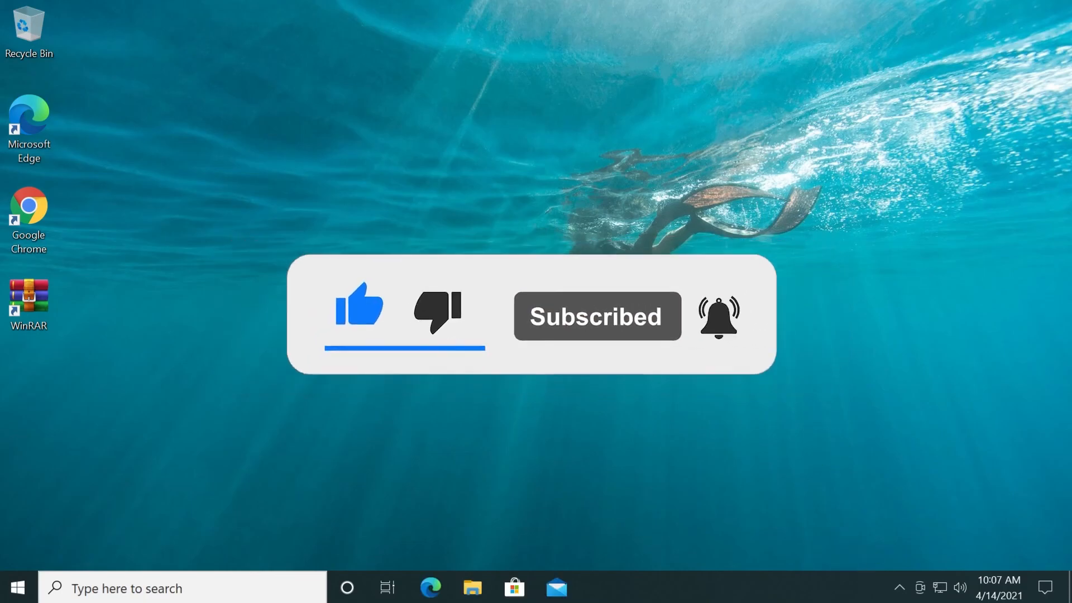